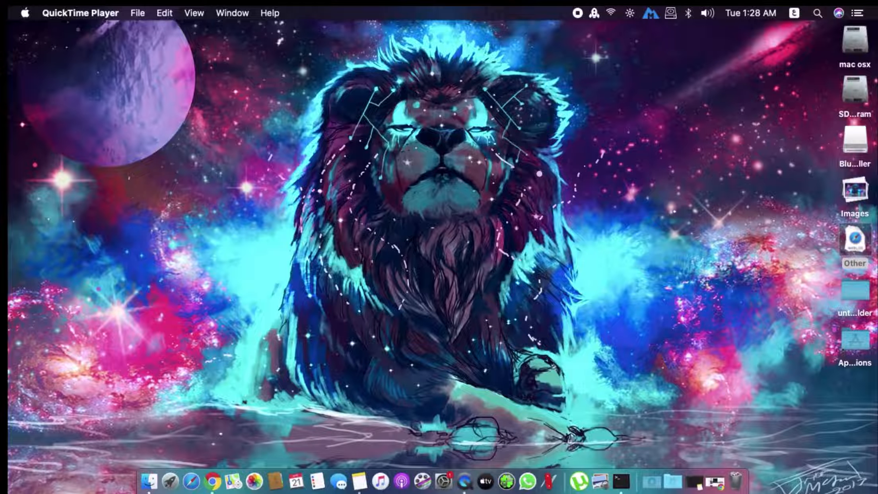
pyautogui.moveTo(599, 327)
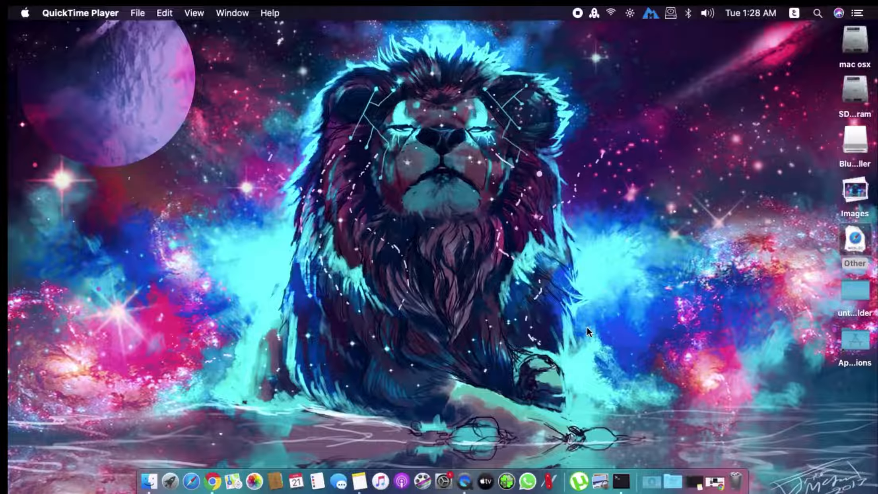
pyautogui.moveTo(579, 341)
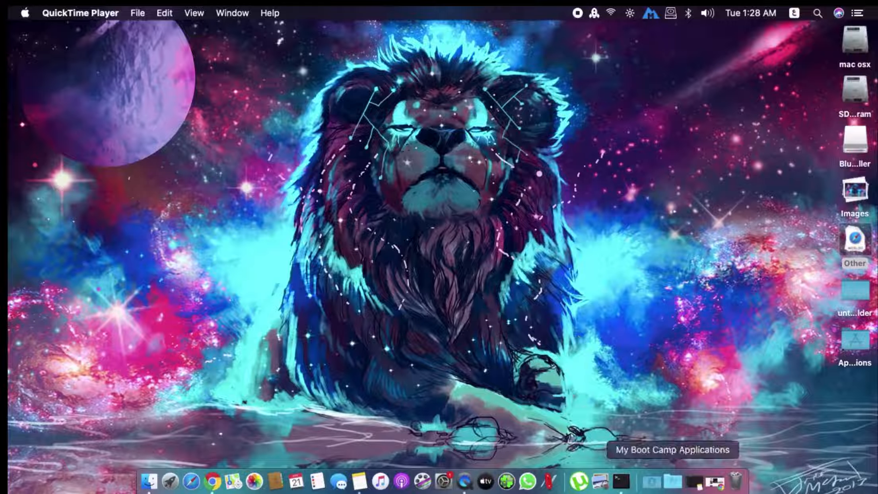
# - Bring up the Notes note holding the "sudo spctl --master-disable" command
pyautogui.click(620, 480)
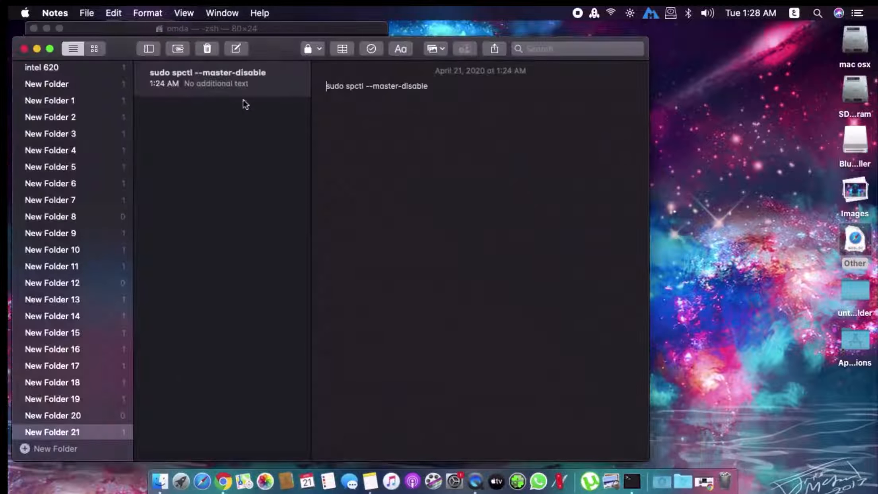
# - Run "sudo spctl --master-disable" in Terminal with the admin password, then close Terminal
pyautogui.doubleClick(351, 86)
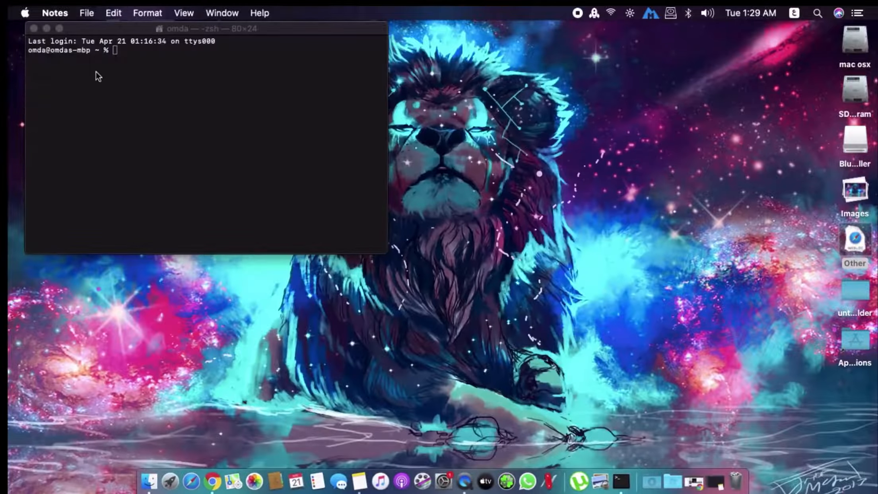
pyautogui.rightClick(112, 73)
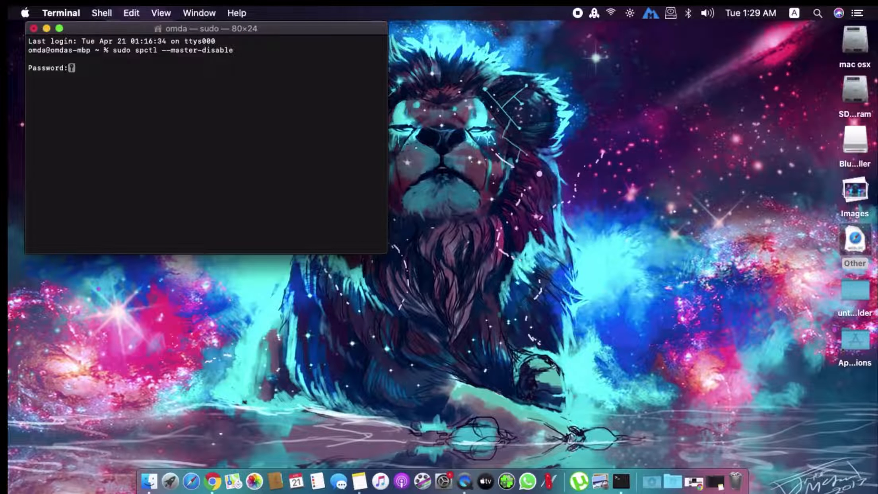
pyautogui.press('Return')
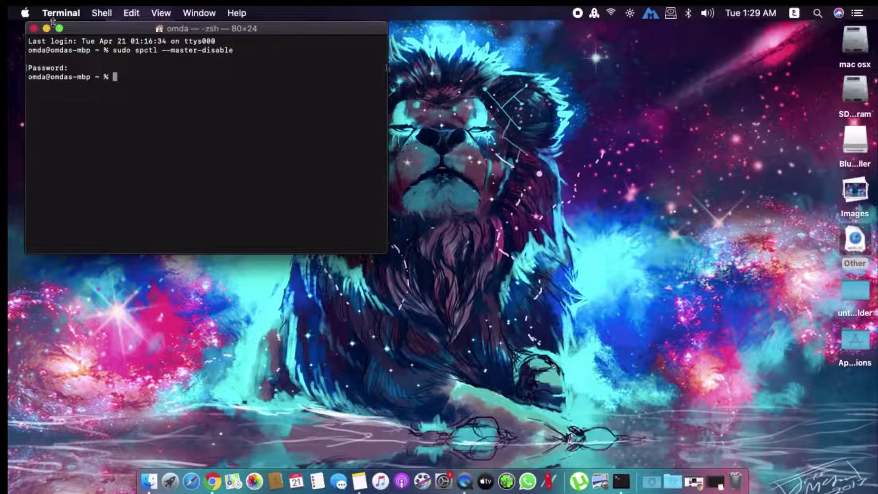
pyautogui.click(34, 29)
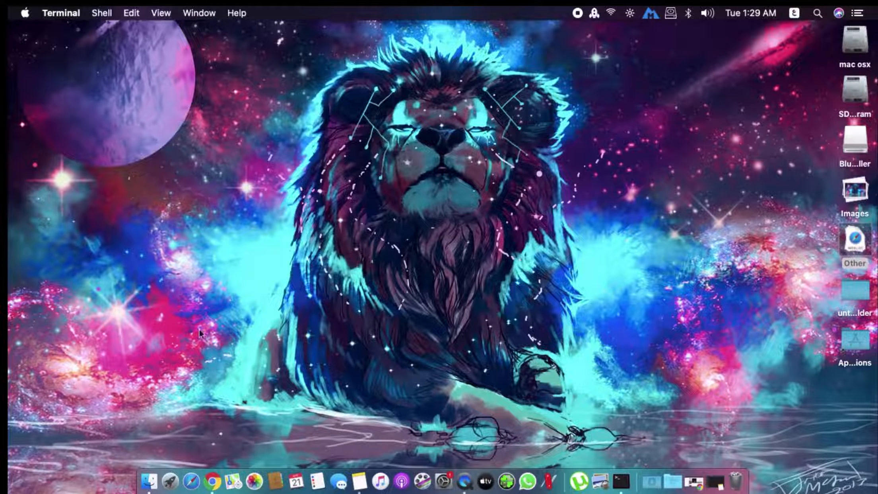
pyautogui.moveTo(191, 481)
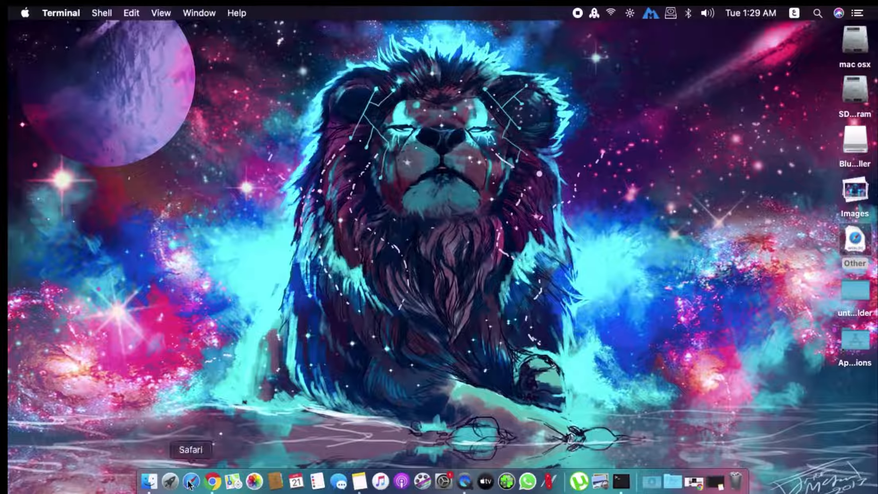
pyautogui.moveTo(429, 482)
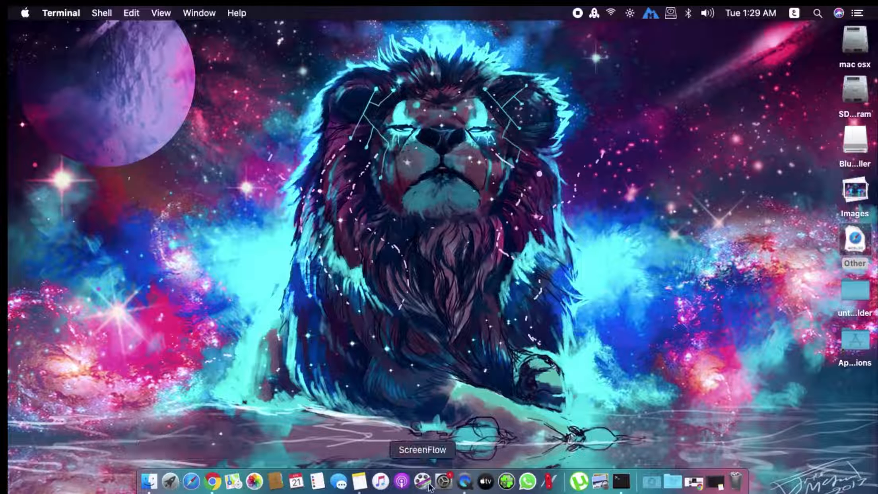
# - Confirm Security & Privacy shows apps allowed from Anywhere, then close System Preferences
pyautogui.click(444, 481)
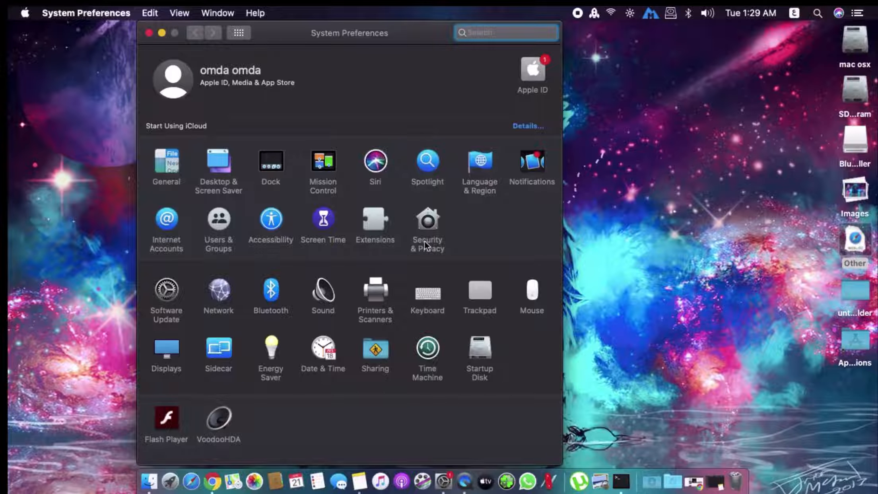
pyautogui.click(427, 218)
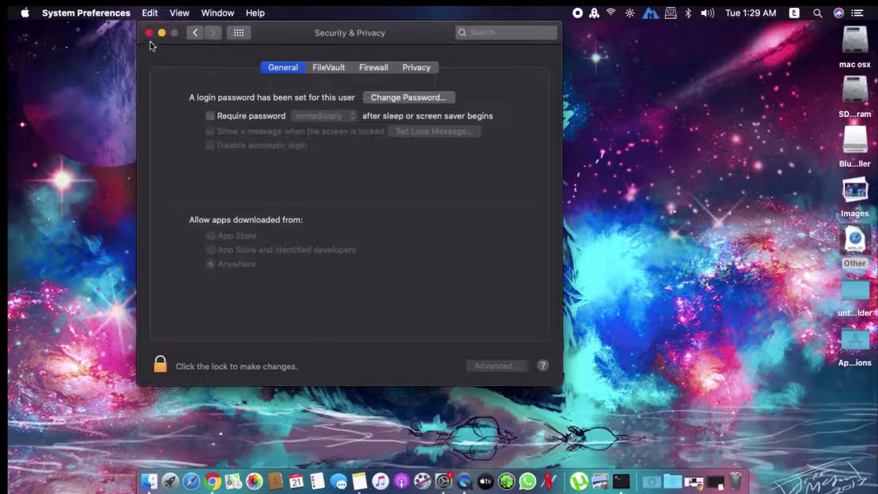
pyautogui.click(149, 32)
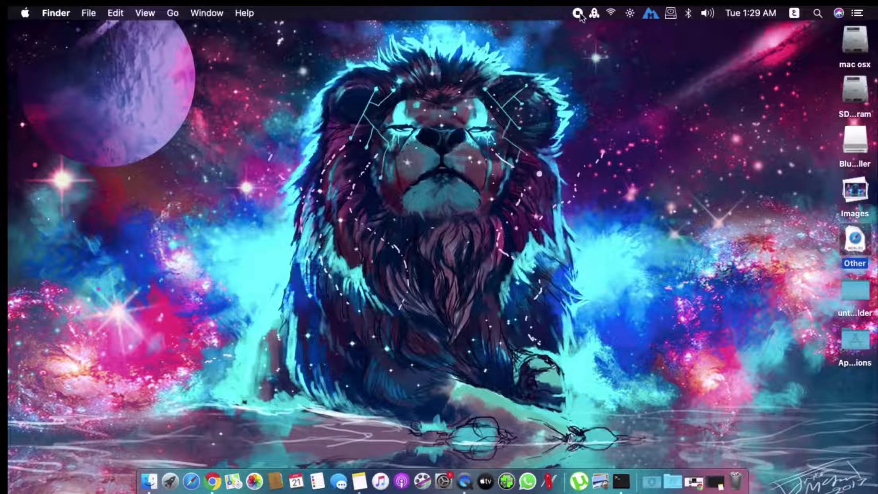
# - Launch the BlueStacks Installer, start Install Now and authorise the helper tool with the password
pyautogui.click(211, 481)
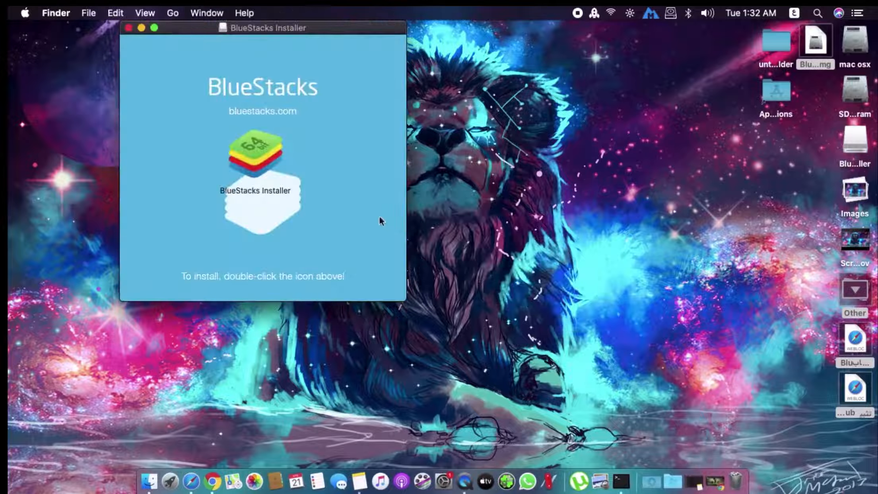
pyautogui.moveTo(267, 121)
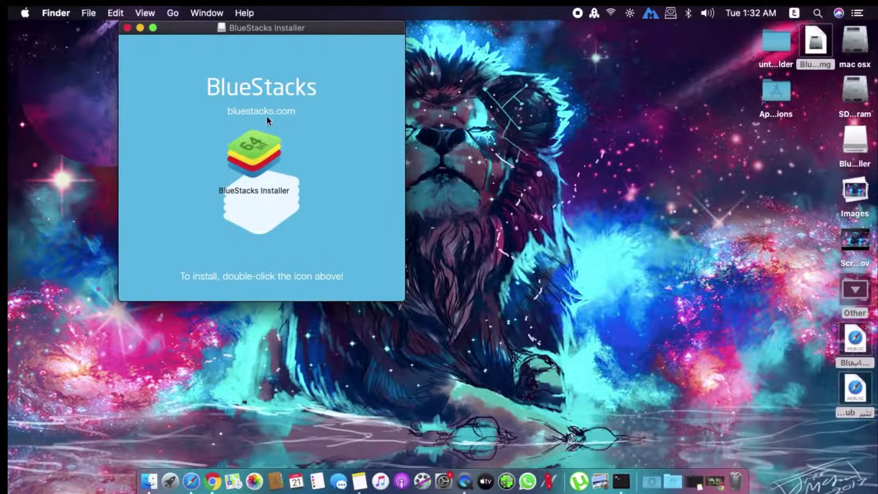
pyautogui.click(254, 151)
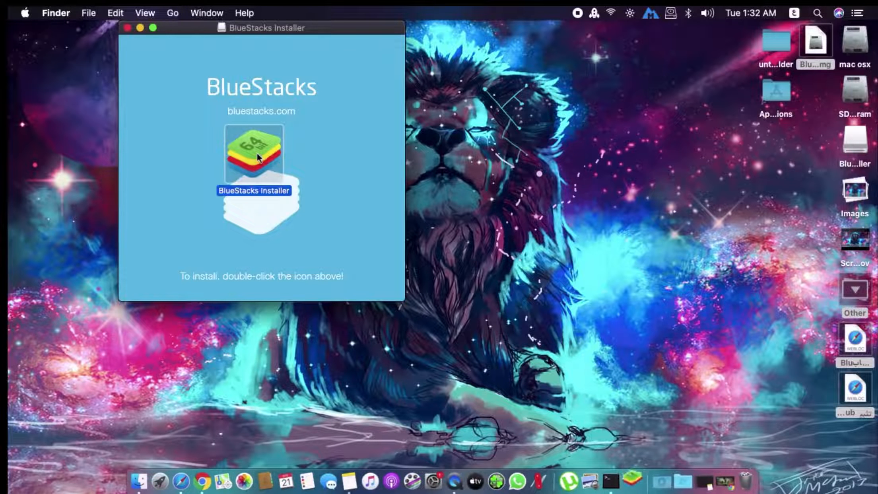
pyautogui.doubleClick(253, 150)
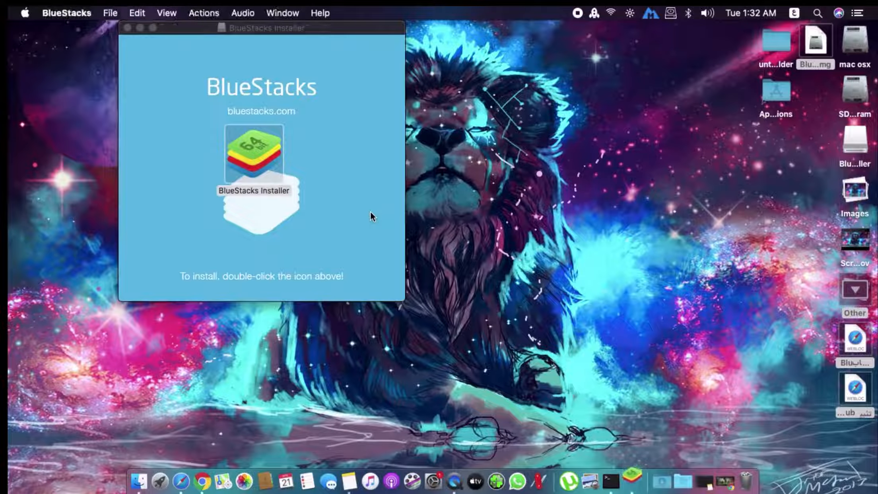
pyautogui.doubleClick(253, 154)
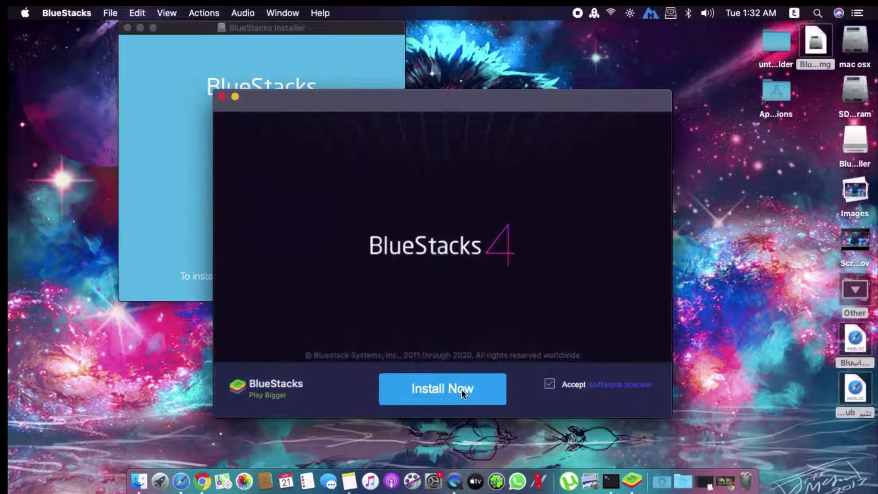
pyautogui.click(442, 389)
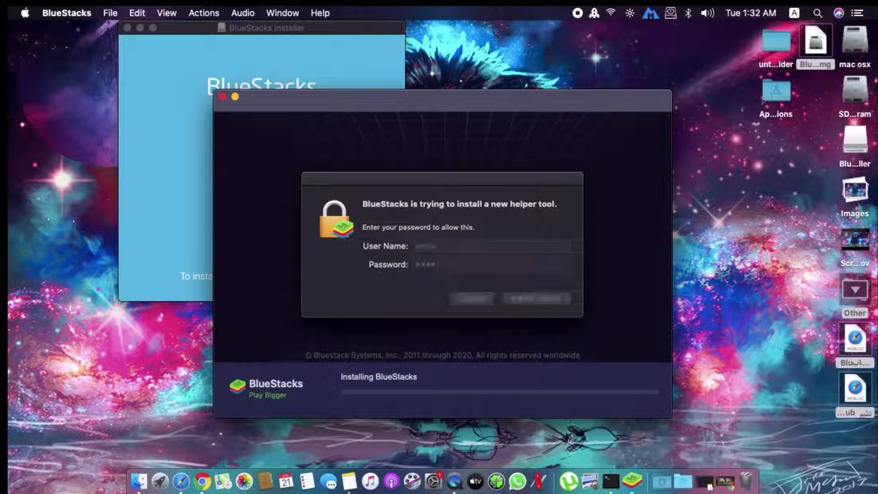
pyautogui.click(533, 299)
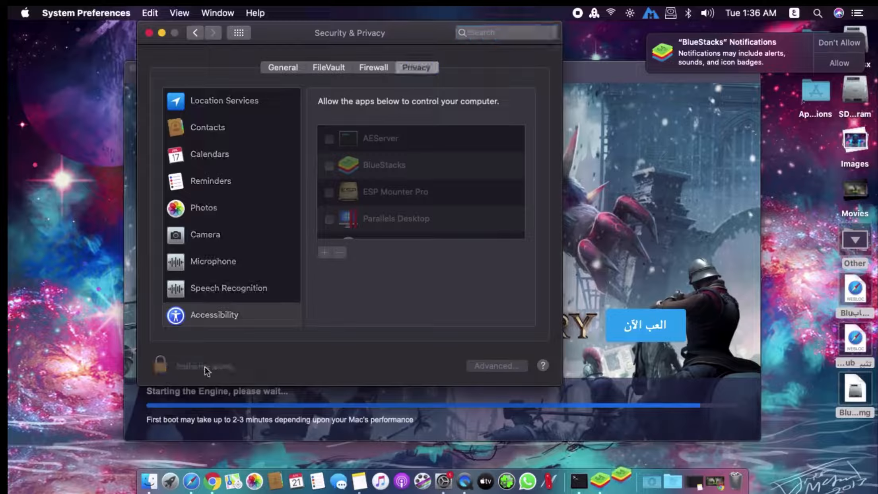
# - Unlock the Accessibility list, grant BlueStacks control of the computer, and close the window
pyautogui.click(160, 363)
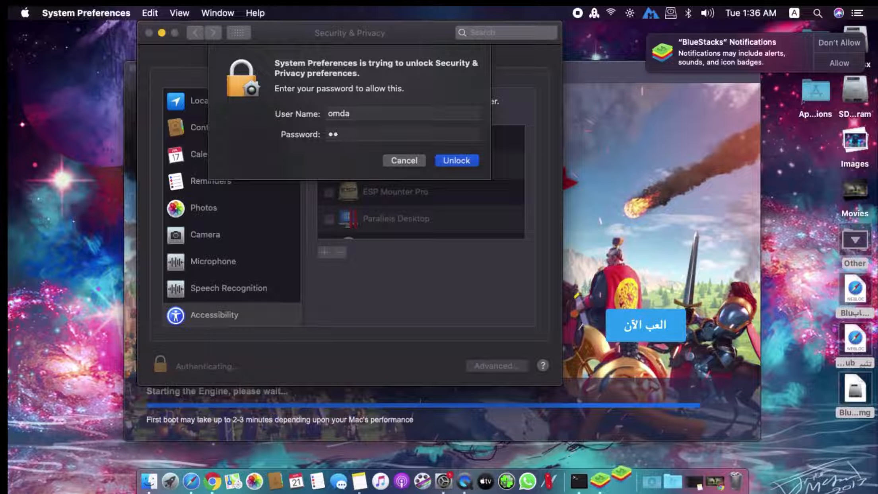
pyautogui.click(456, 161)
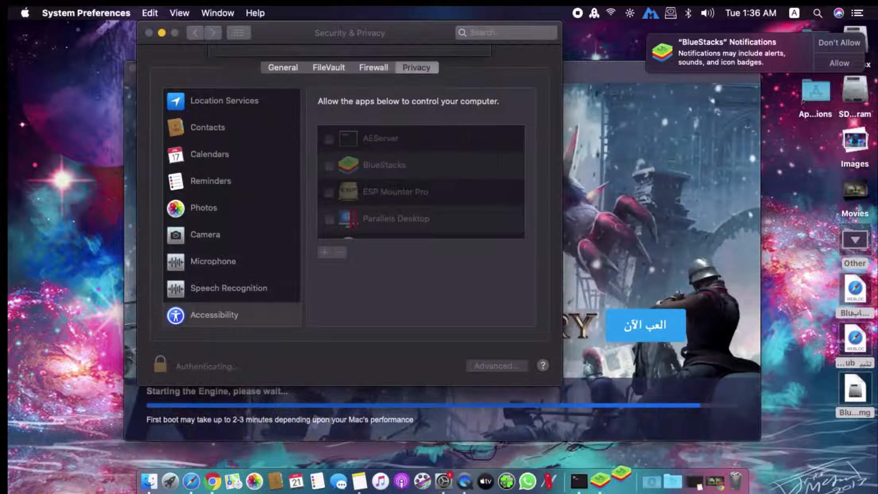
pyautogui.click(329, 166)
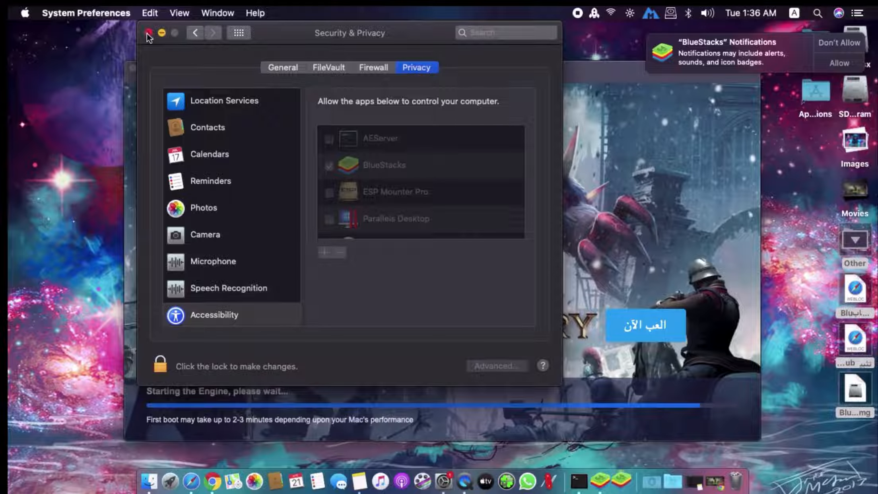
pyautogui.click(148, 32)
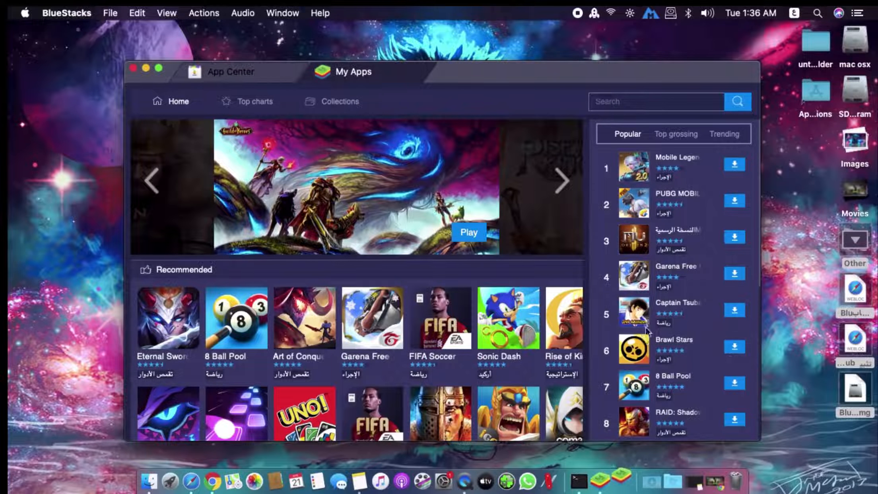
pyautogui.moveTo(159, 72)
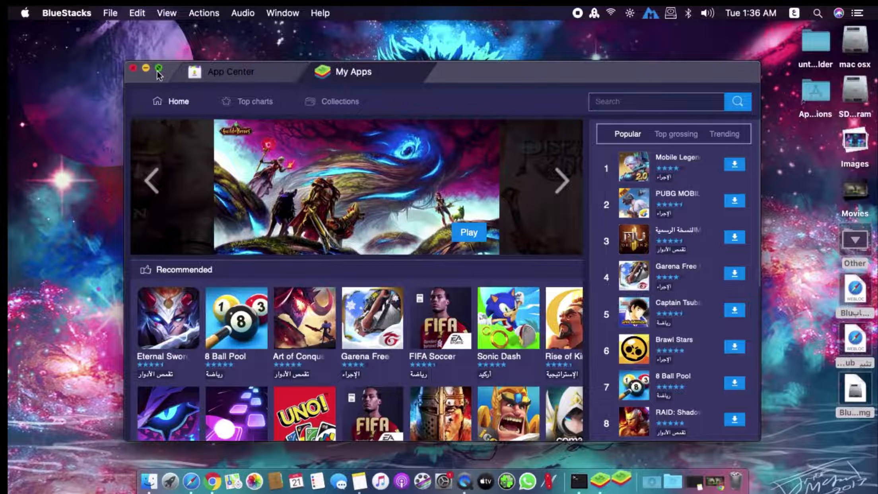
# - Zoom the BlueStacks App Center window to full screen via the green title-bar button
pyautogui.click(160, 69)
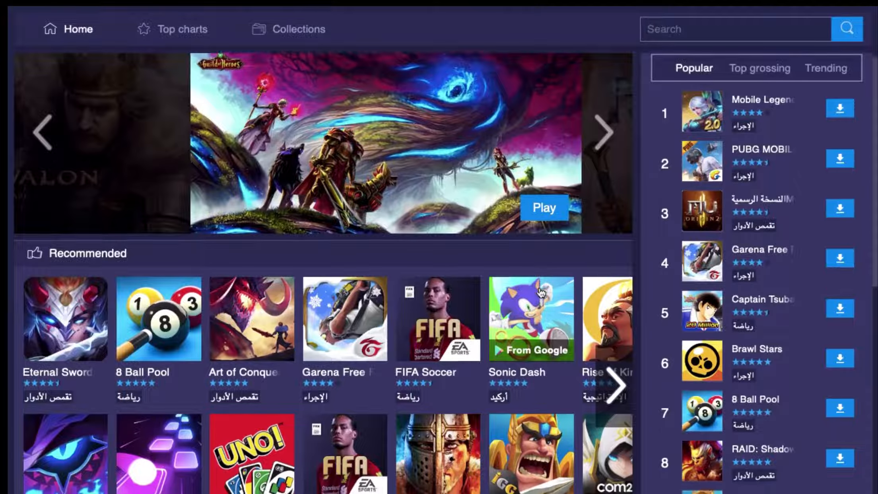
pyautogui.scroll(-3)
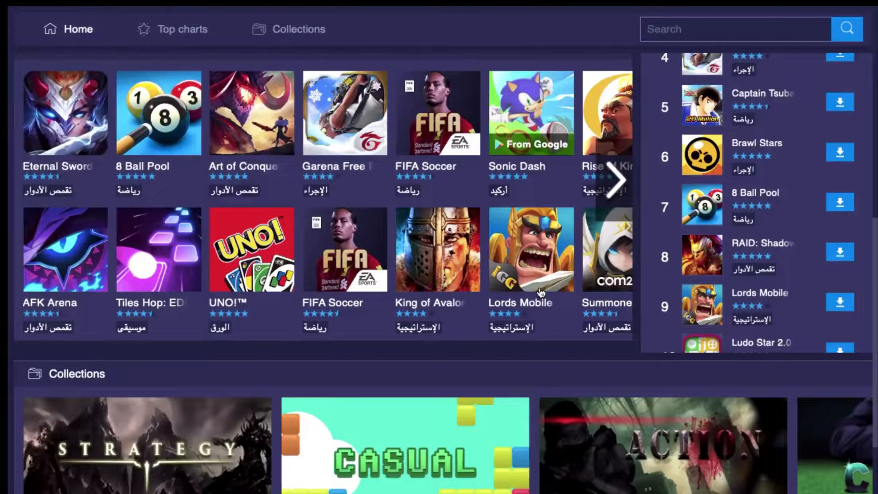
pyautogui.scroll(3)
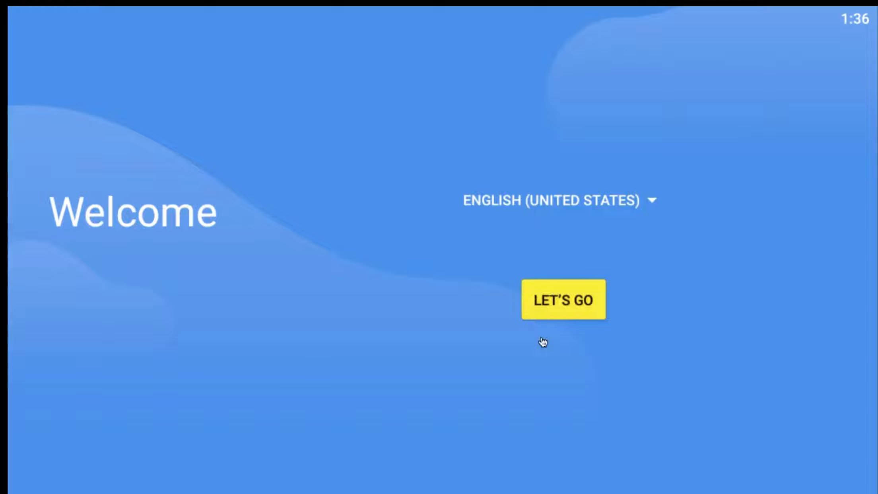
pyautogui.moveTo(482, 263)
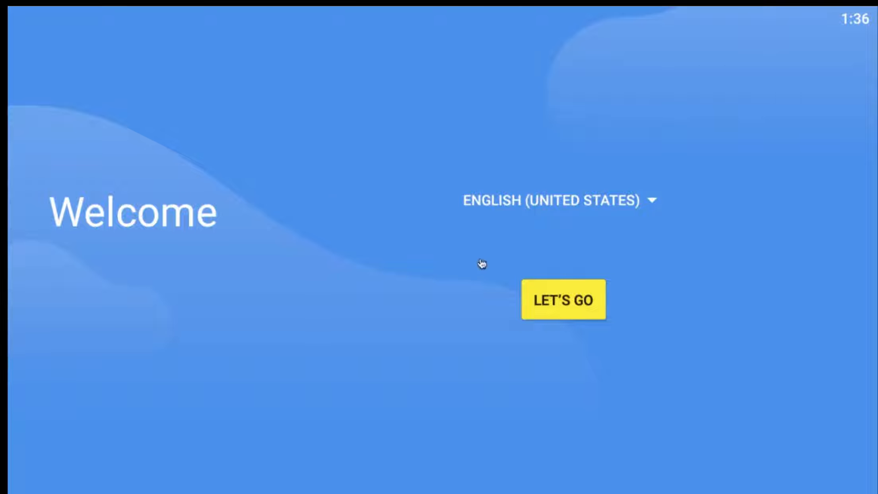
# - Choose العربية (مصر) as the Android language and start setup with لنبدأ
pyautogui.click(557, 201)
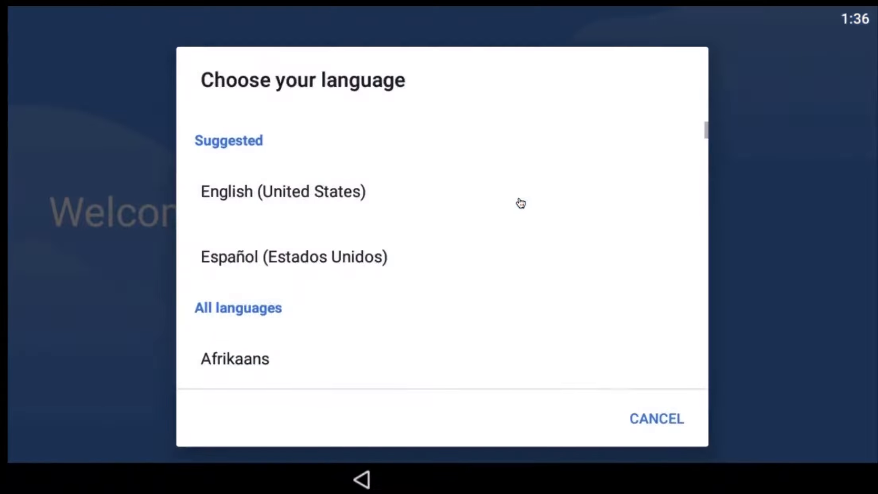
pyautogui.scroll(-3)
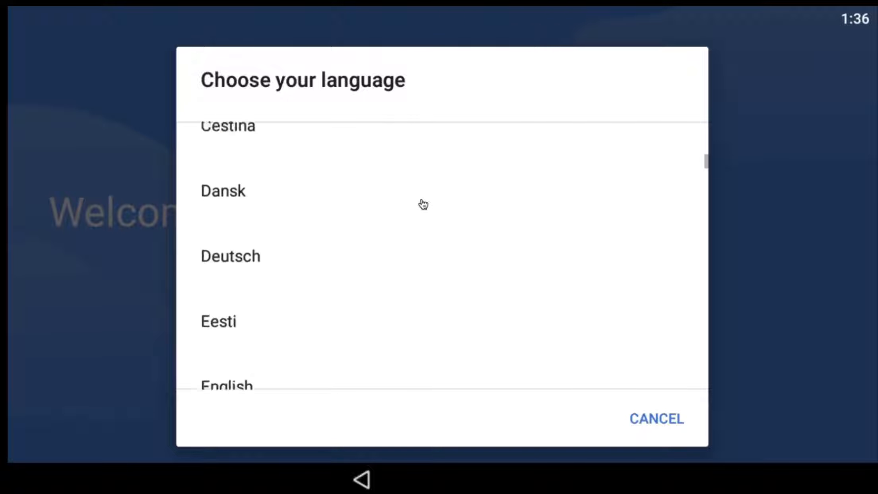
pyautogui.scroll(-3)
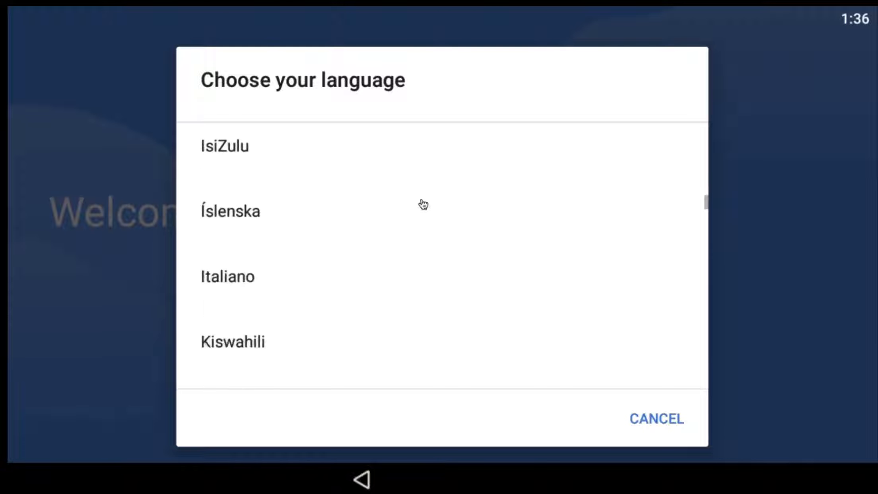
pyautogui.scroll(-3)
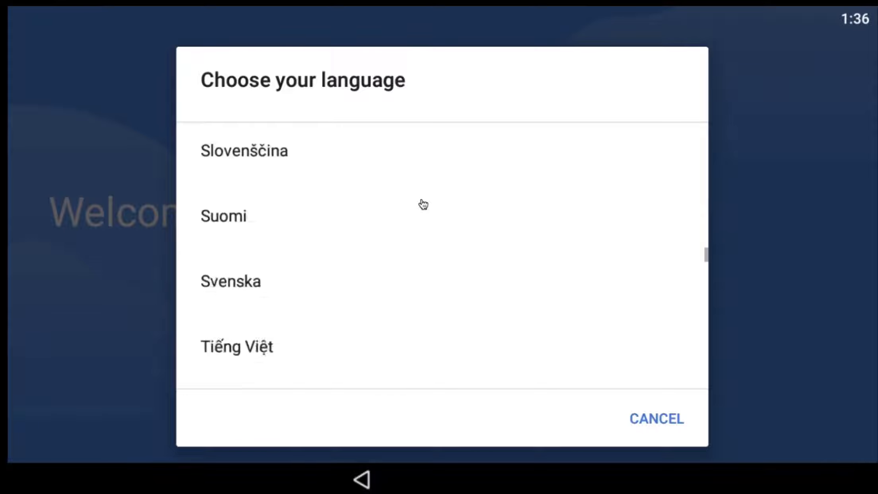
pyautogui.scroll(-3)
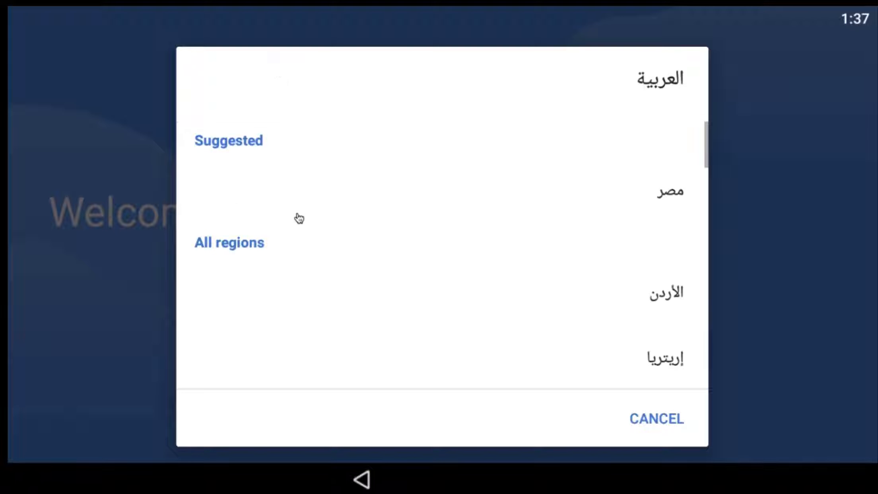
pyautogui.moveTo(677, 199)
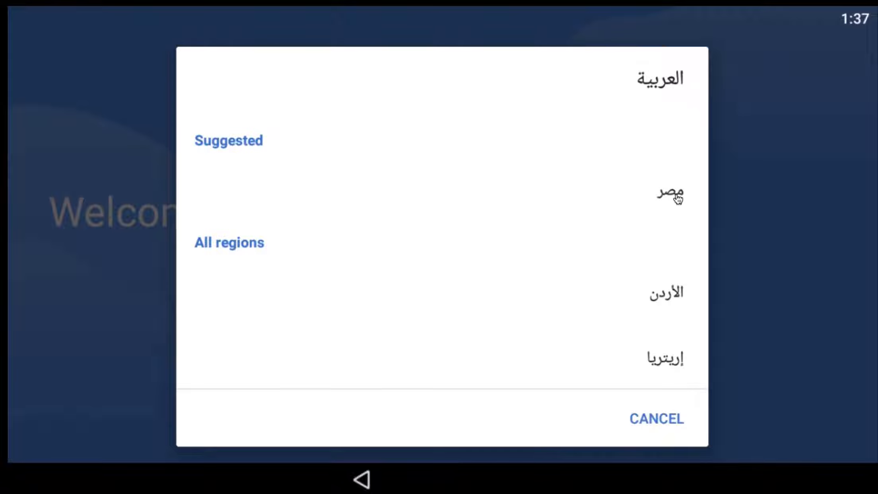
pyautogui.click(669, 195)
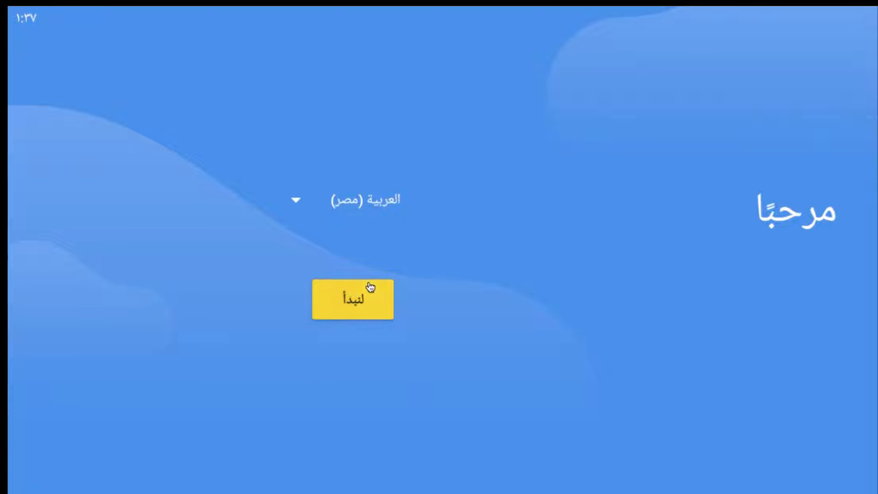
pyautogui.click(352, 298)
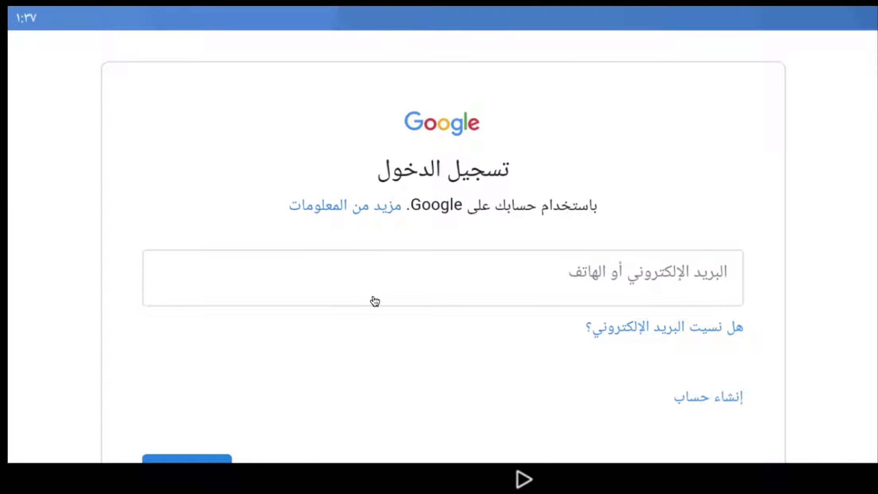
pyautogui.moveTo(553, 281)
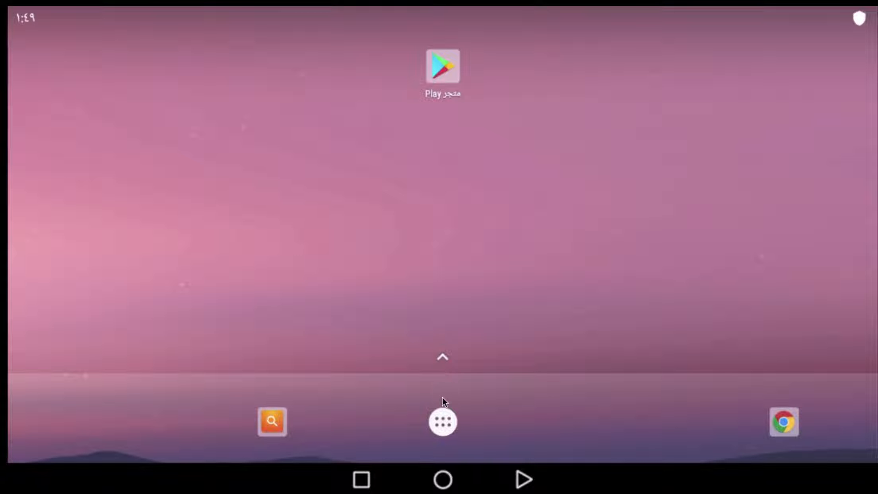
pyautogui.moveTo(545, 202)
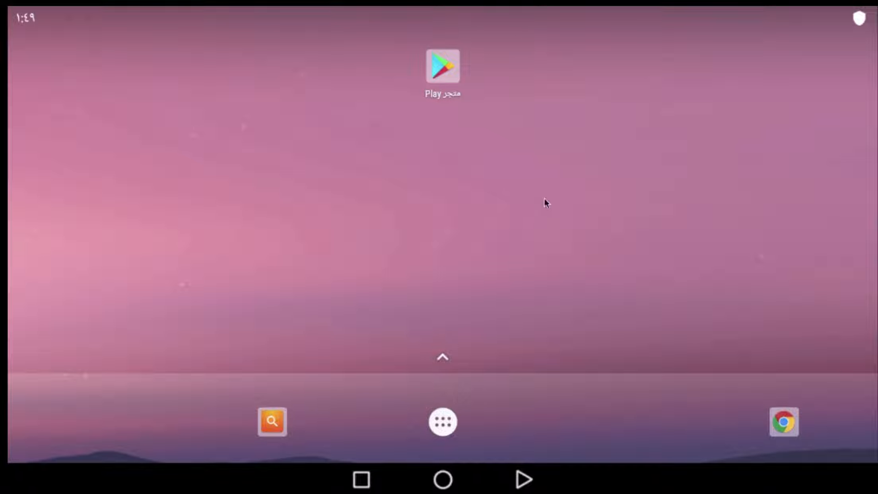
# - Launch متجر Play from the app drawer and browse its recommended games
pyautogui.click(442, 420)
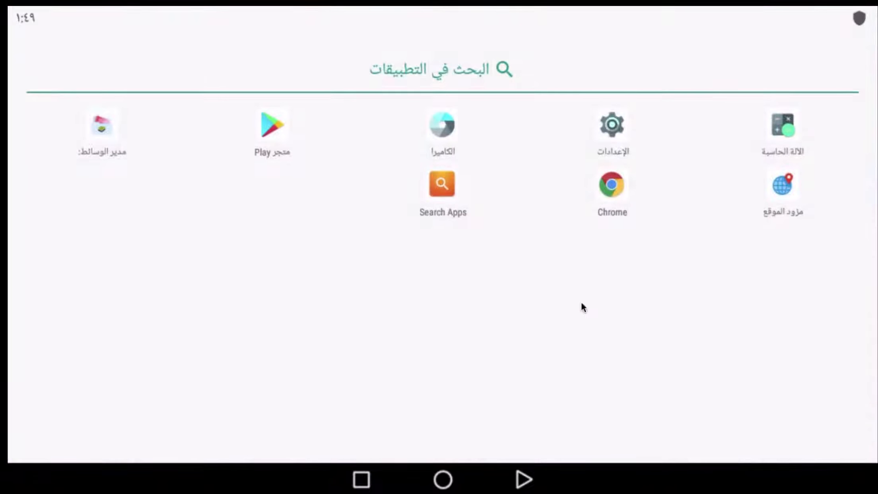
pyautogui.moveTo(475, 154)
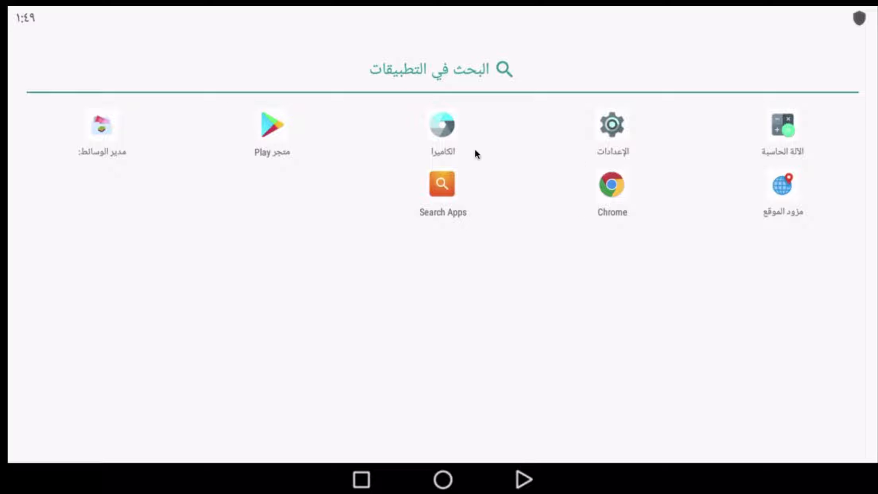
pyautogui.moveTo(272, 137)
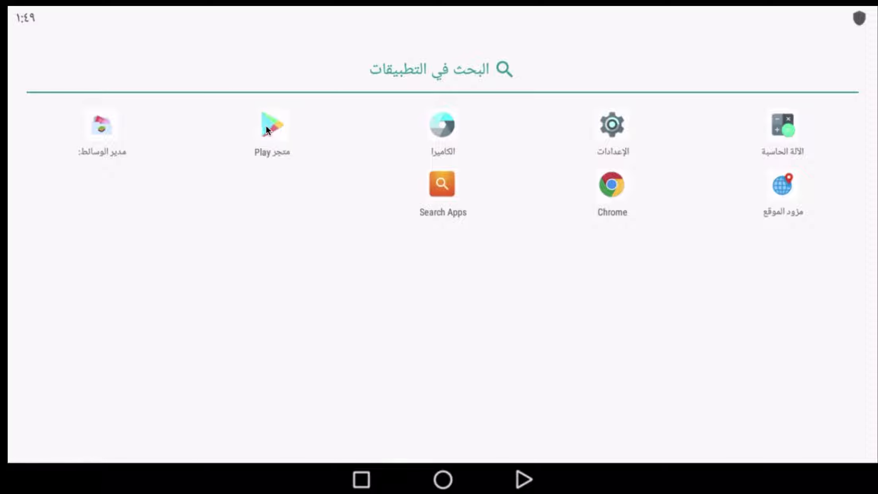
pyautogui.click(271, 124)
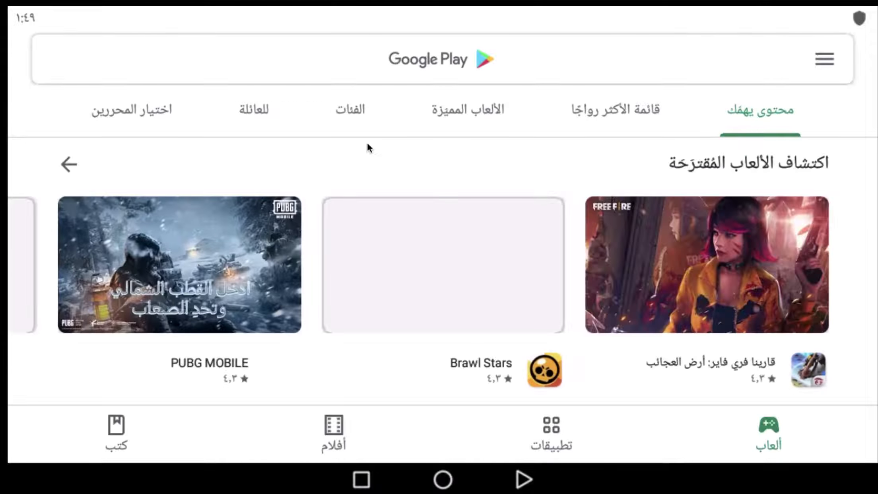
pyautogui.scroll(-3)
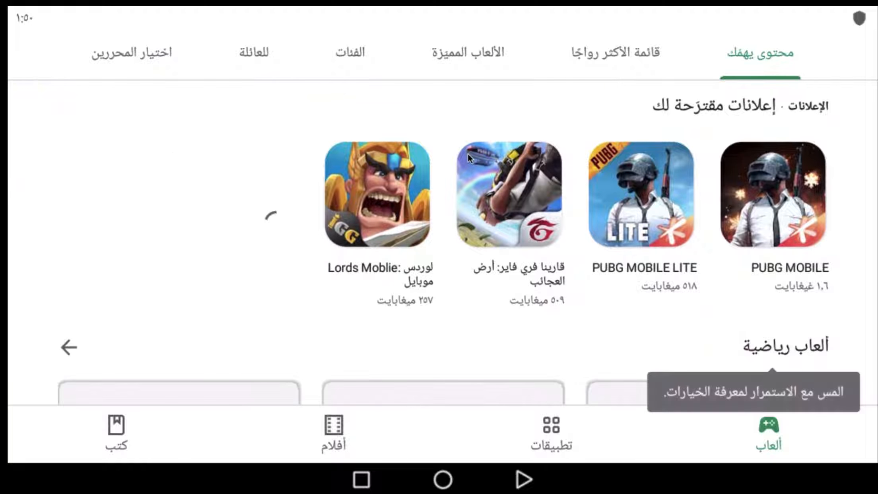
pyautogui.scroll(-3)
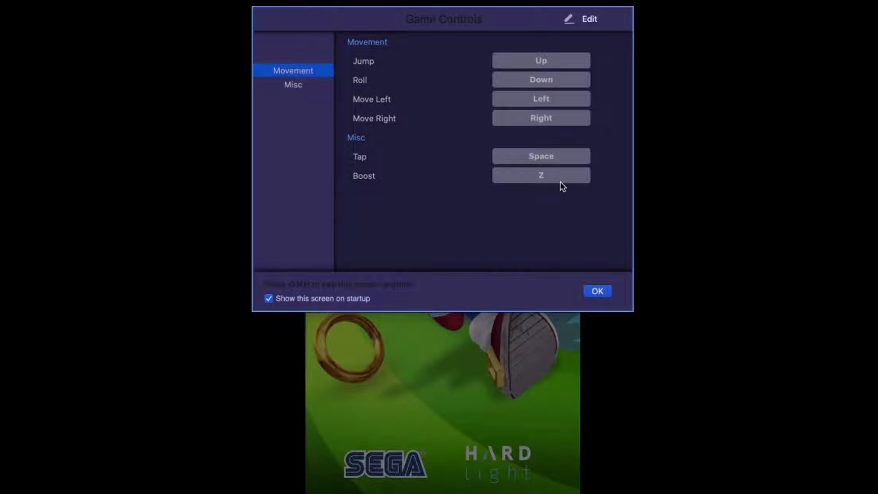
# - Confirm OK on the Sonic Game Controls dialog to dismiss the mappings overview
pyautogui.click(597, 291)
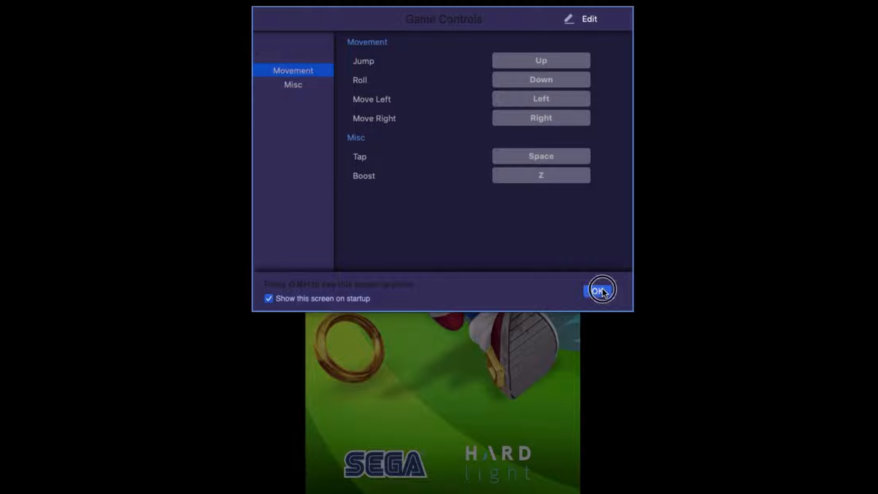